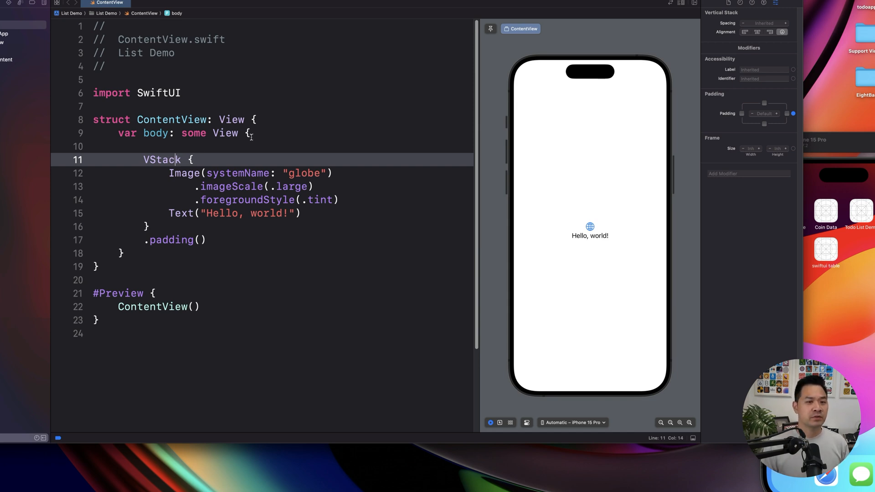
Declare var items = ["Item 1", "Item 2", "Item 3"] above the body property.
left_click(279, 120)
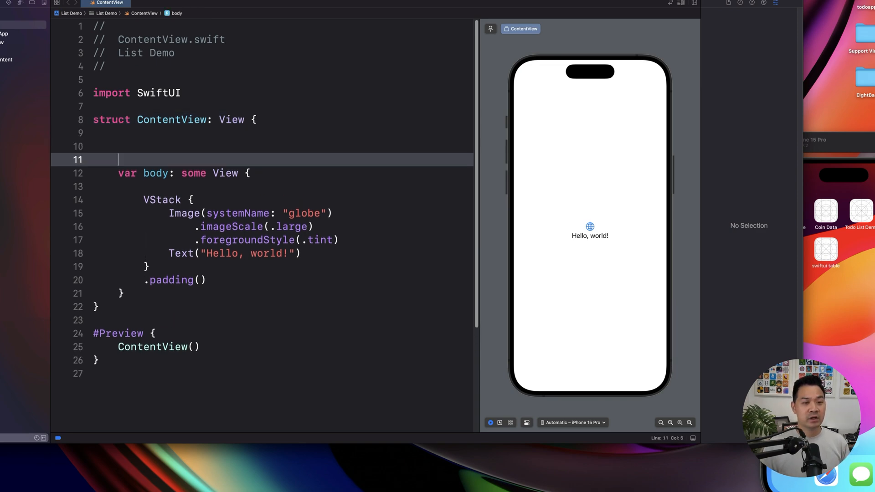
type("var item")
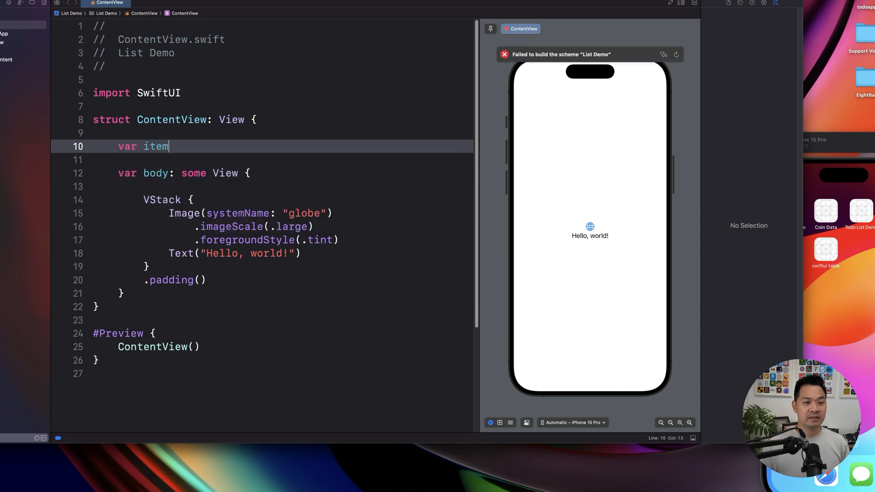
type("s = [")
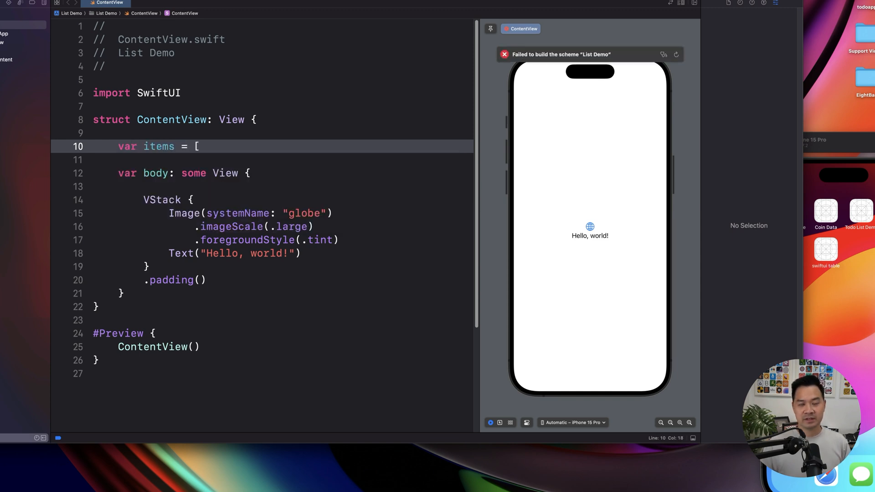
type("\"Item\"")
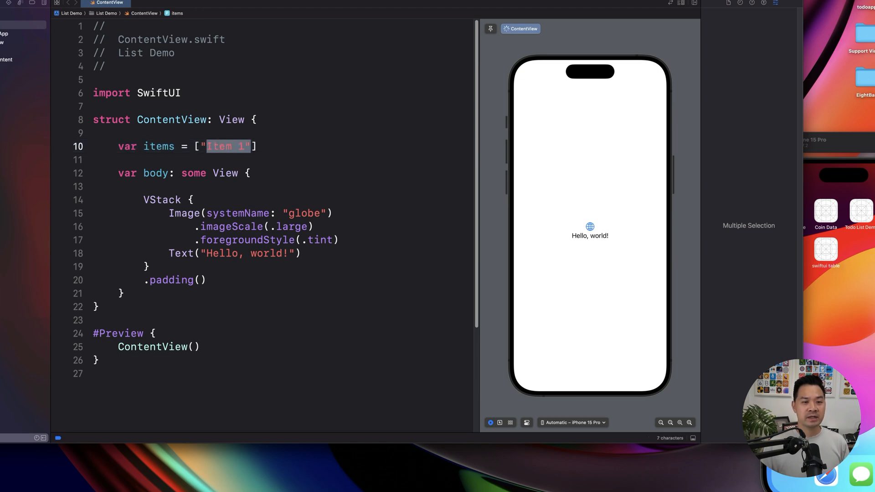
type(", \"Item 1\"")
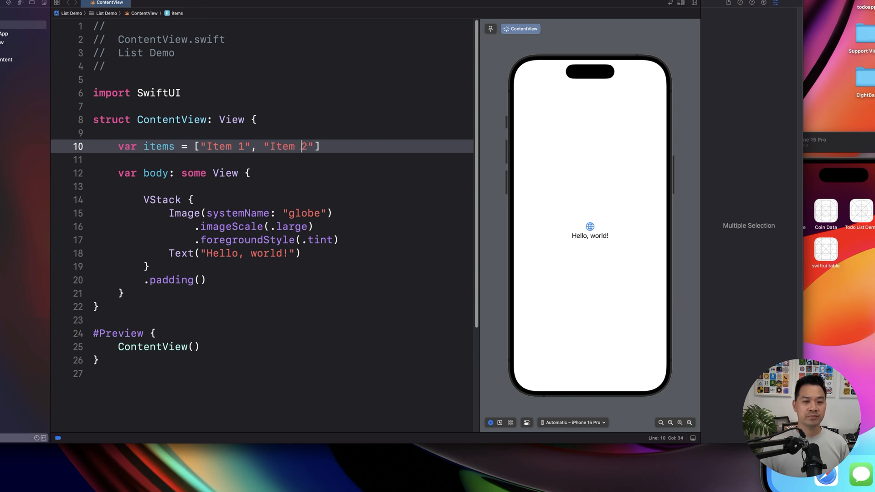
type(", \"Item 32\"")
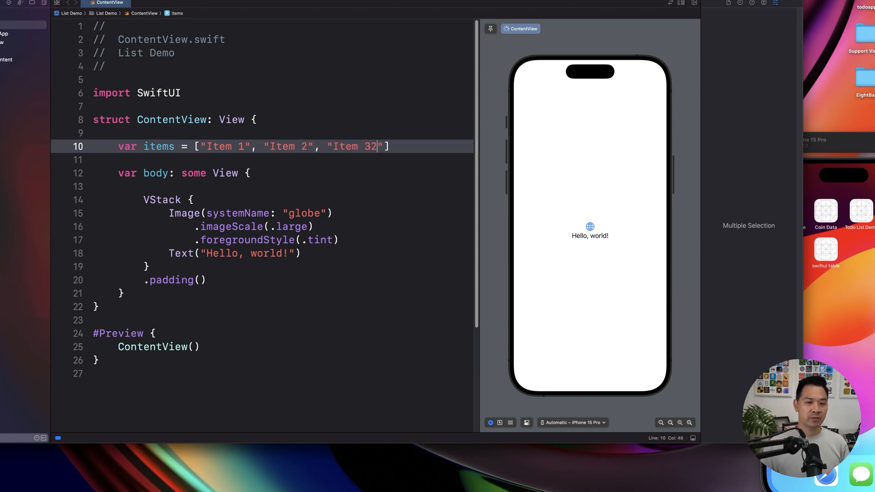
key("Backspace")
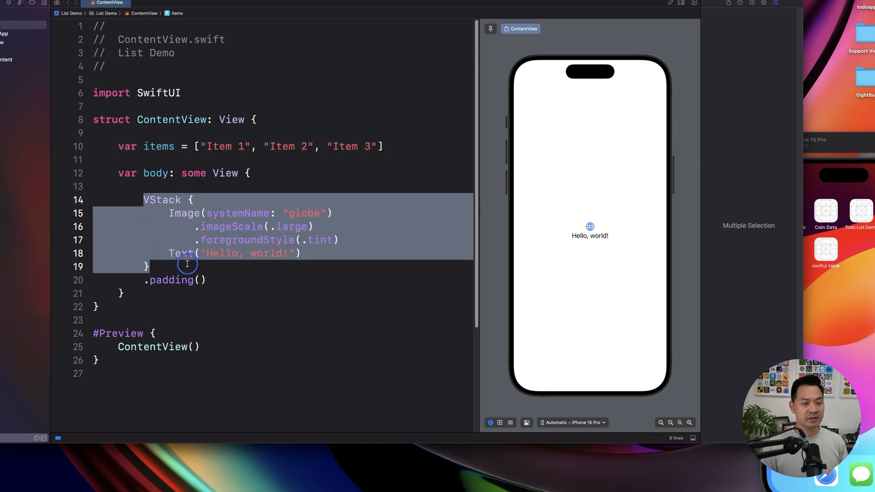
Write List(items, id: \.self) in the body in place of the VStack.
type("Li")
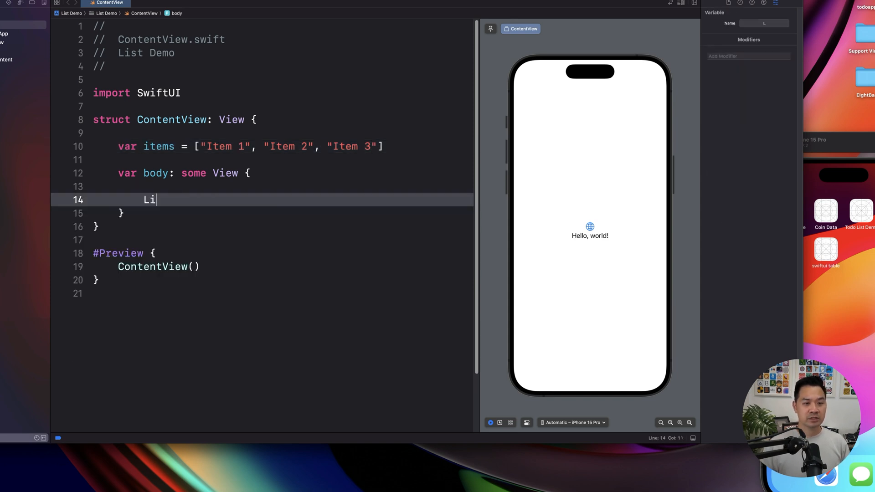
type("st(i")
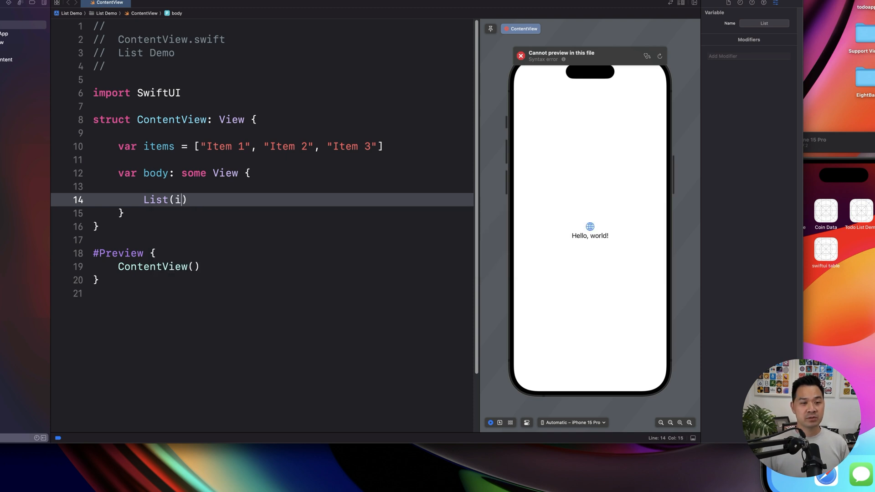
type("tems, id:")
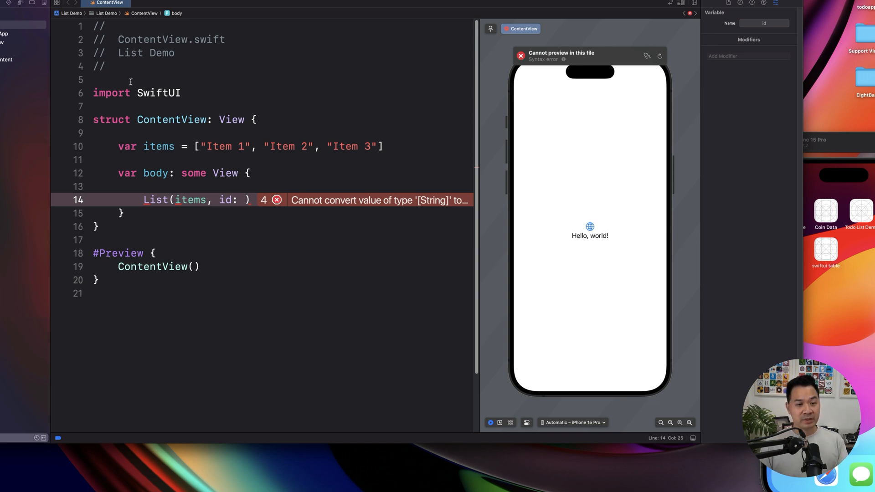
mouse_move(272, 180)
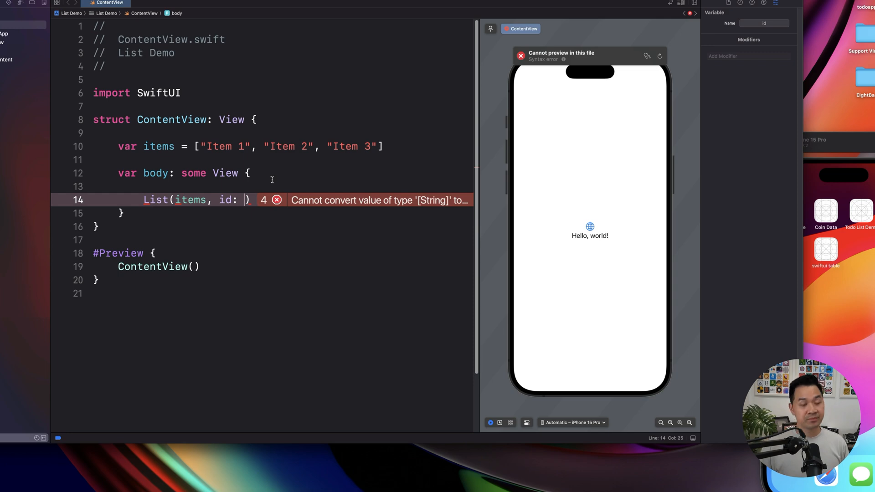
type("\\.i")
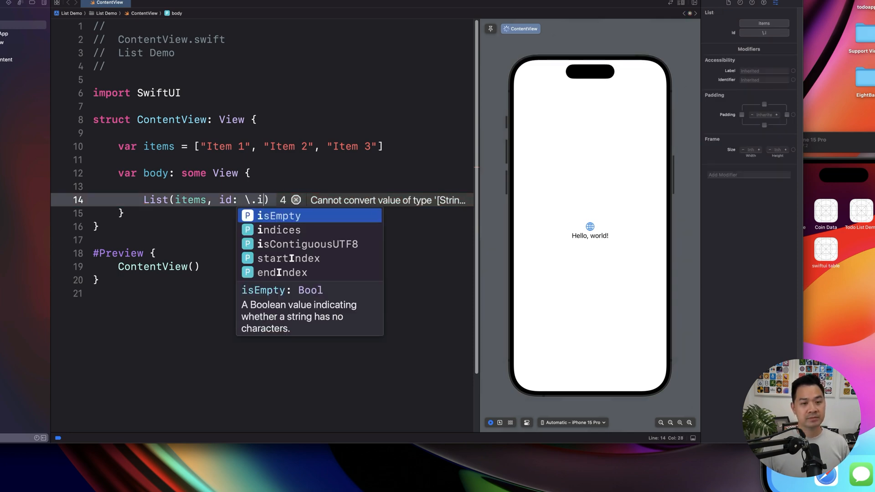
type("self")
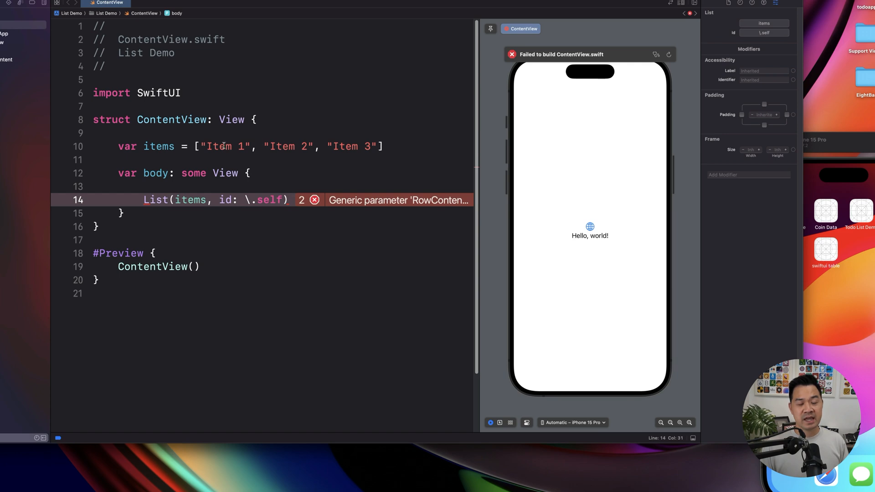
mouse_move(347, 327)
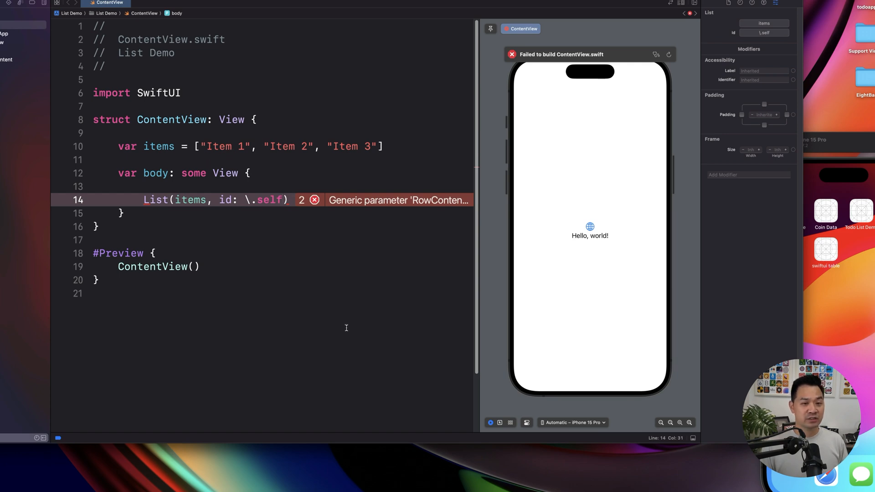
Add a trailing closure { i in with an "// Each row" comment to the List.
type("{")
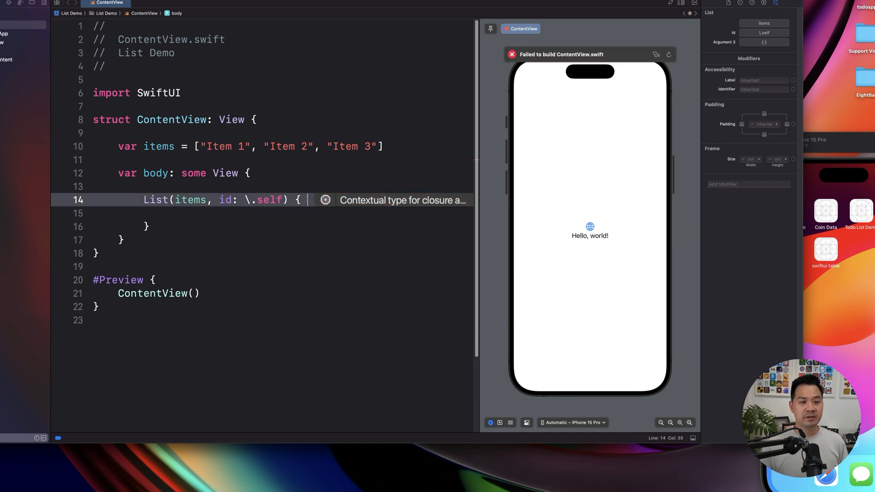
type("i")
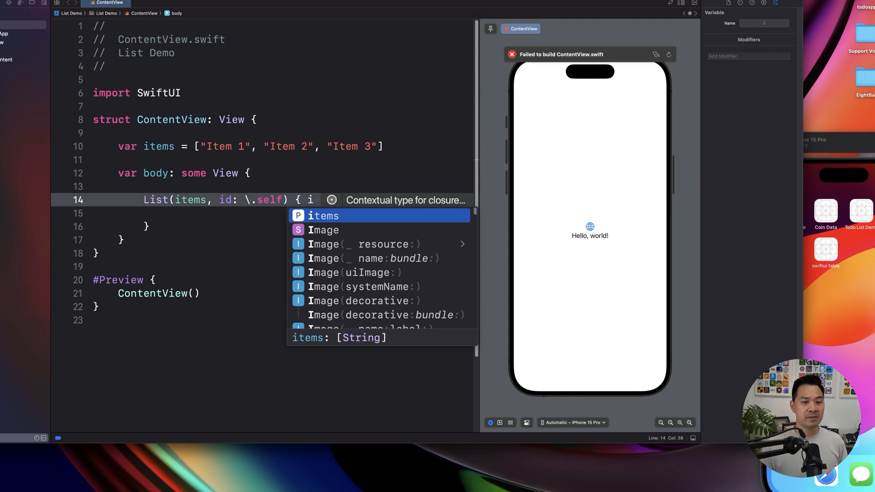
type("in")
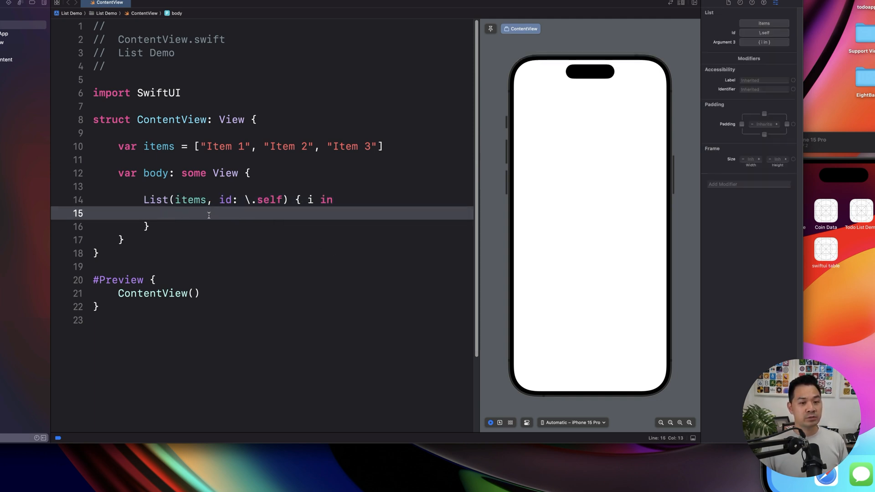
type("//")
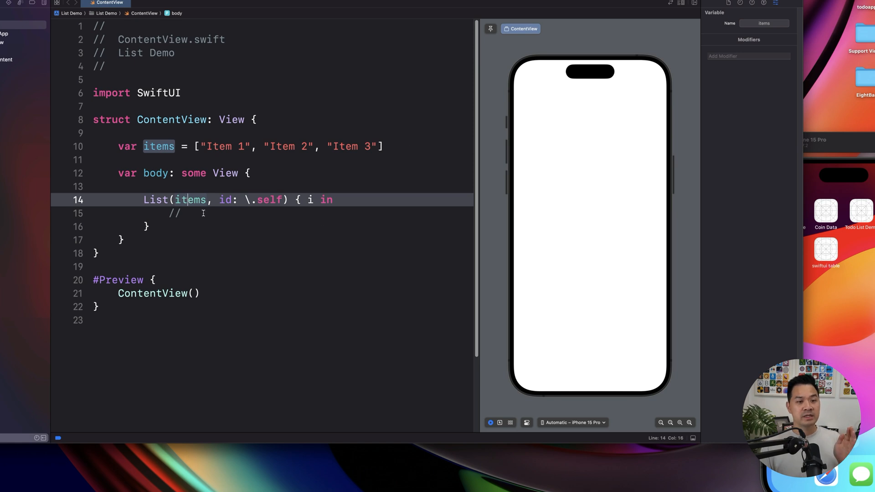
double_click(174, 214)
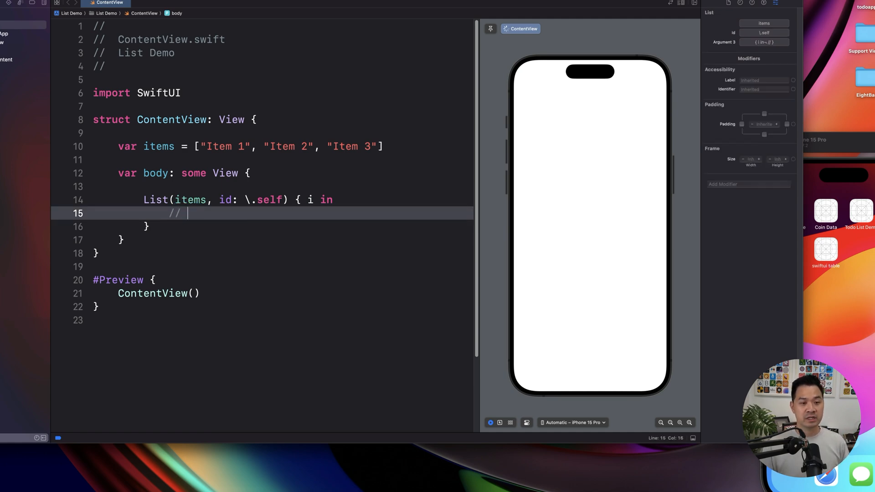
type("Each row")
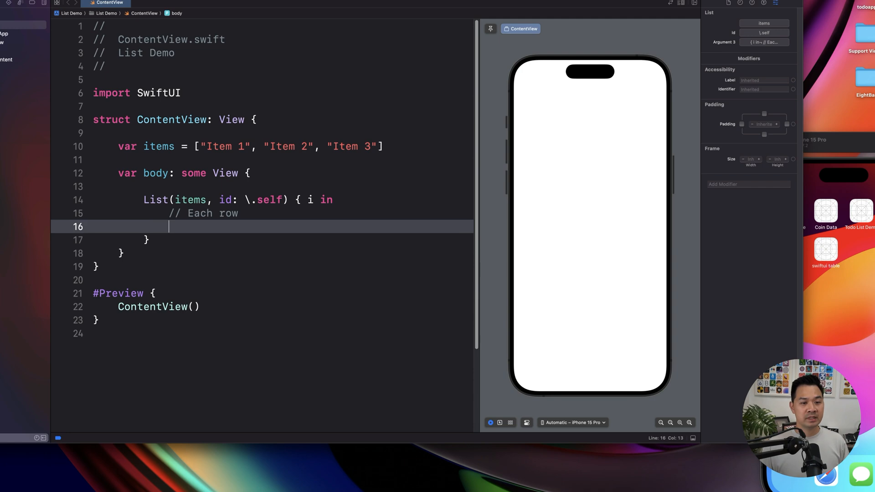
Render each row as Text(i) so the preview shows Item 1, Item 2, Item 3.
type("Text(")
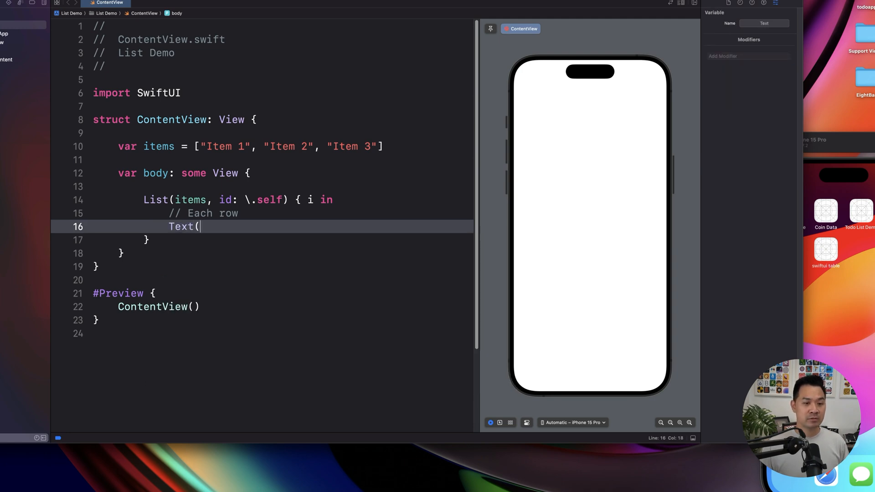
type("i")
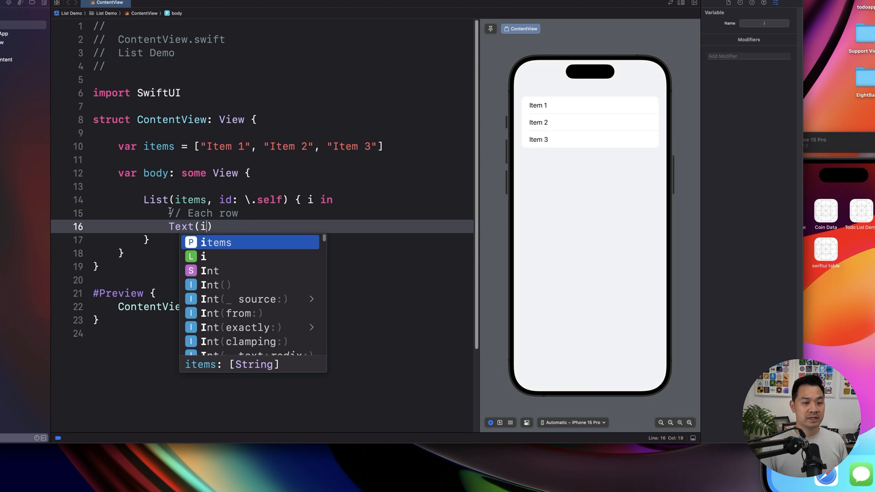
key("Escape")
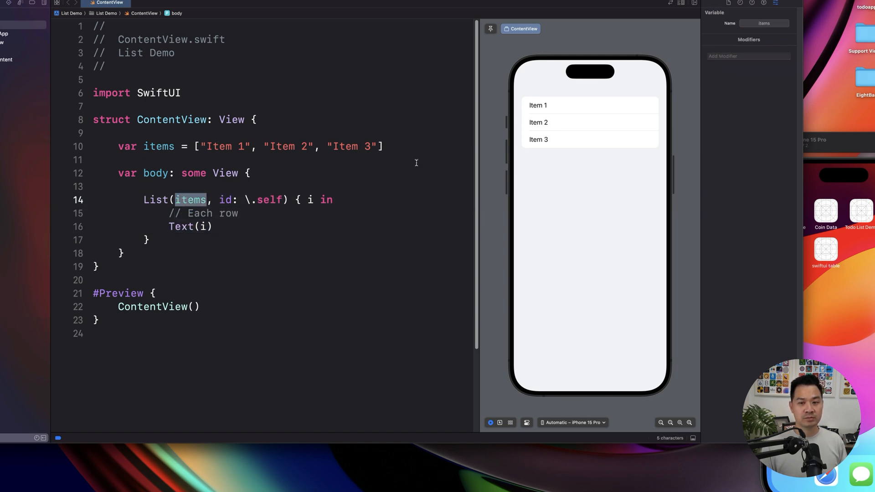
mouse_move(405, 316)
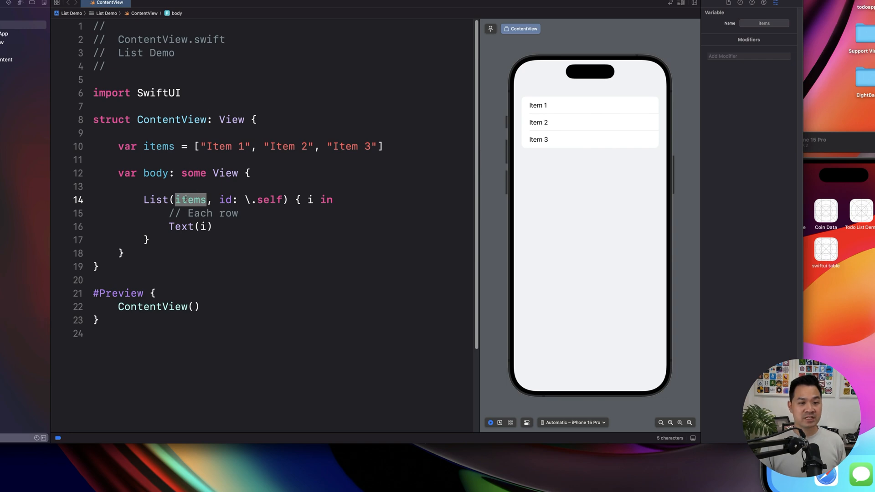
Add .listRowSeparator(.hidden) to each row and .listStyle(.grouped) to the List.
left_click(151, 146)
type(".")
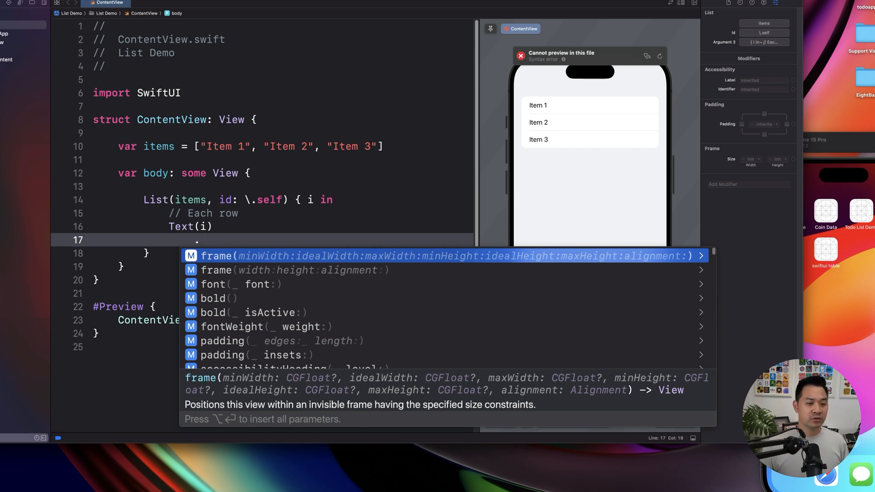
type("listRowSeparator(.hidden")
type("..")
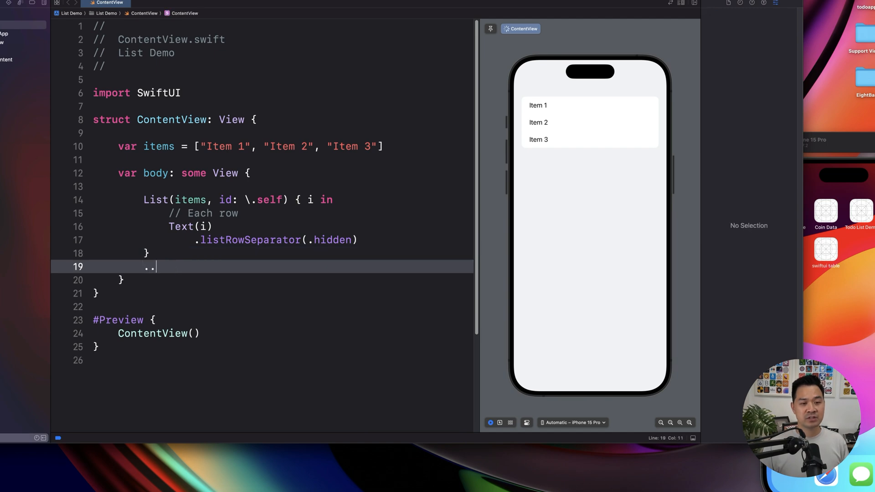
key("Backspace")
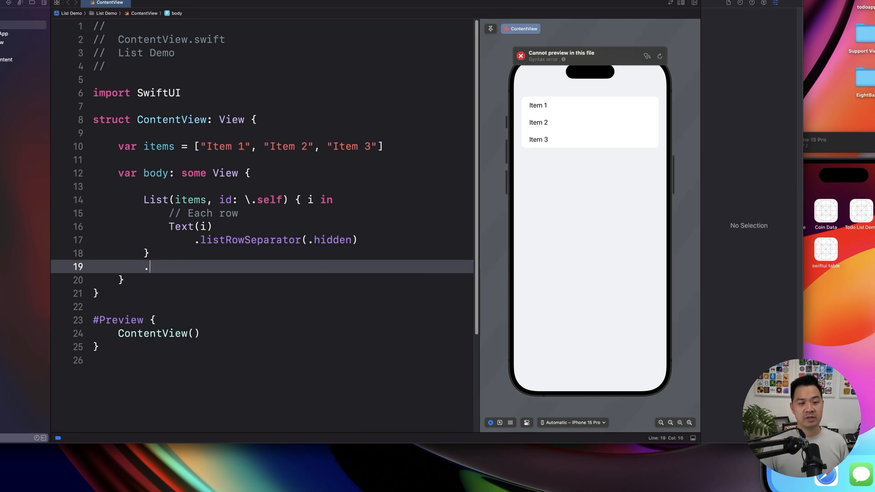
type("liststyle(.")
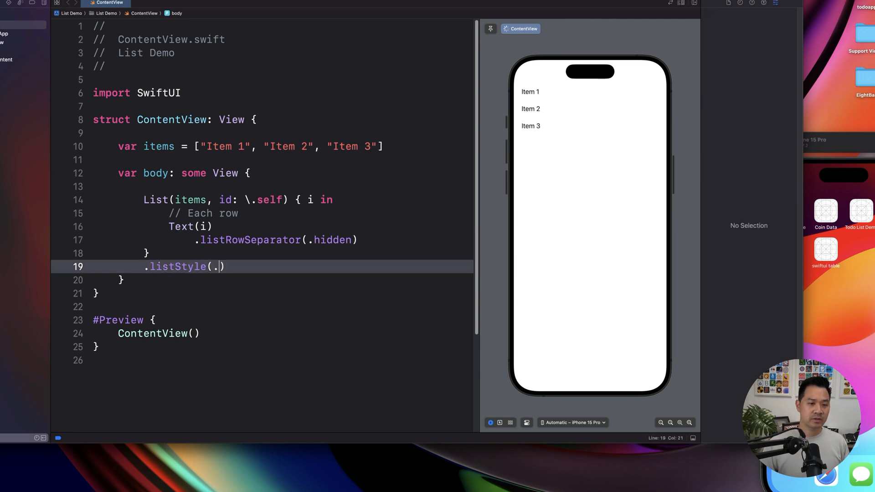
type("grouped")
type("var name: String")
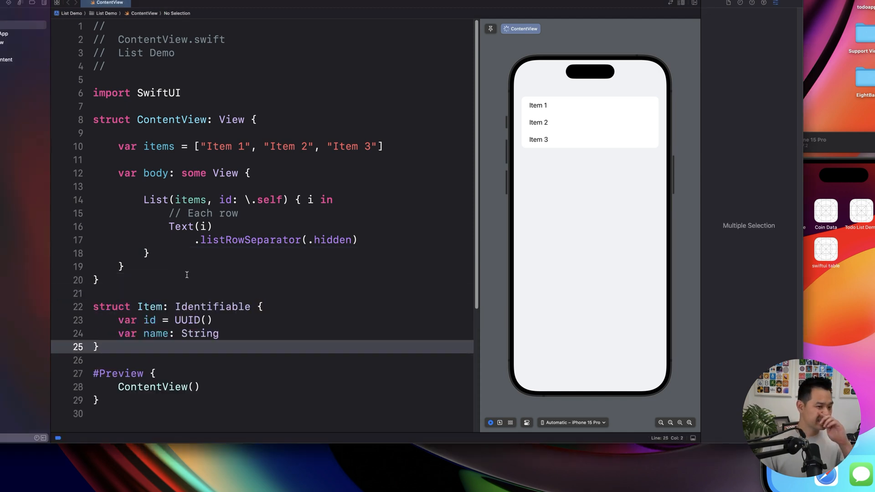
Review struct Item: Identifiable with its id and name properties.
left_click(150, 307)
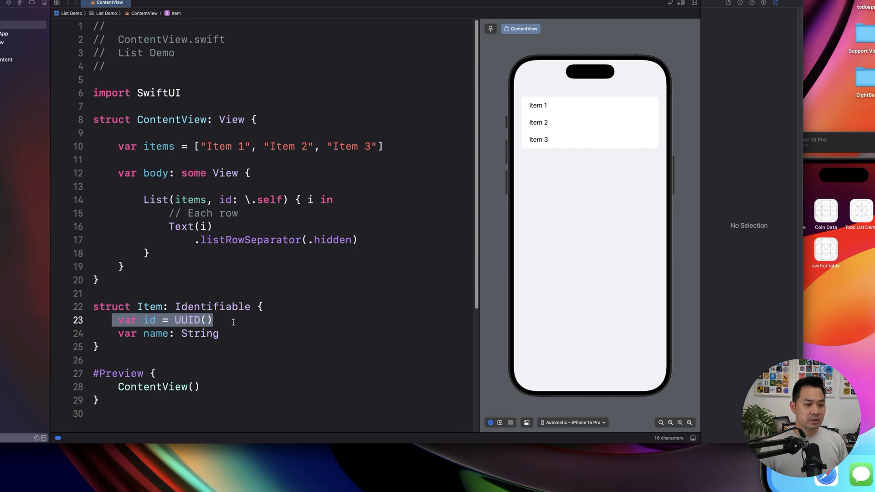
double_click(212, 307)
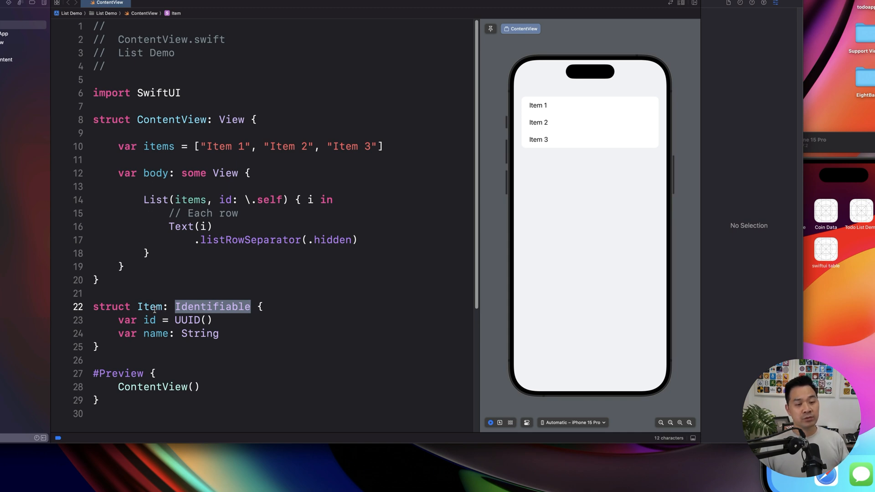
double_click(151, 307)
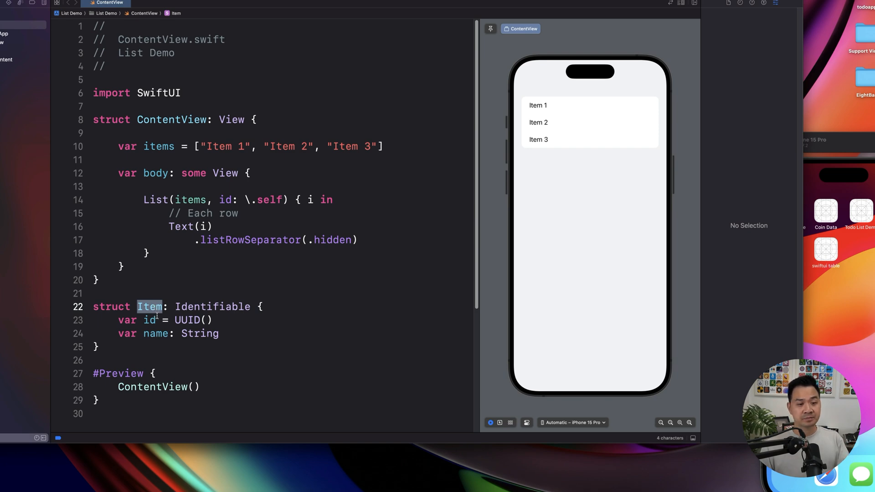
left_click(191, 199)
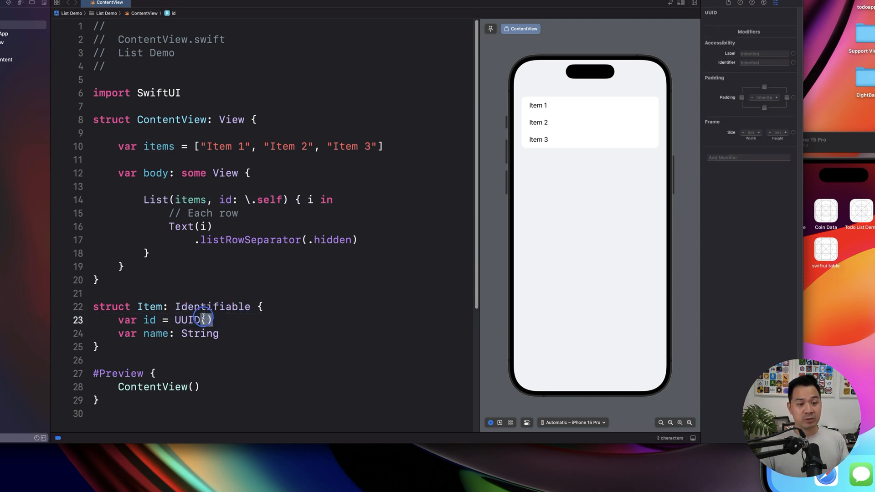
double_click(192, 320)
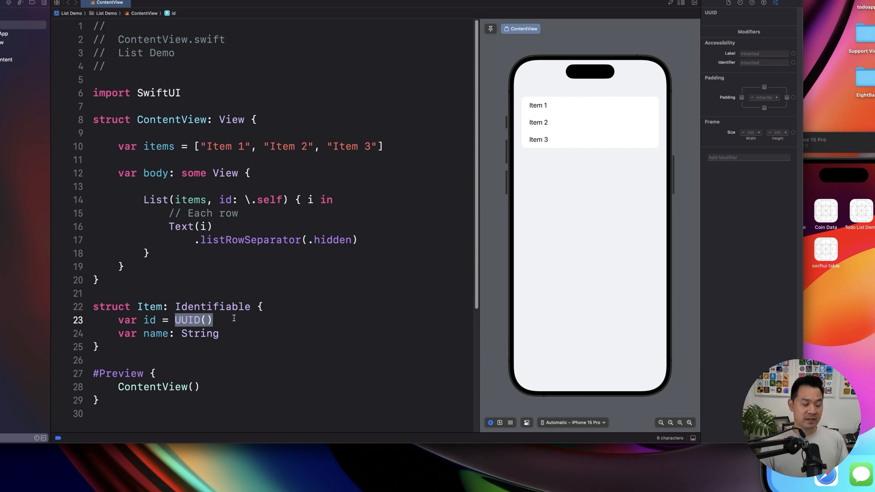
Retype the UUID() call for the id property using autocomplete.
left_click(219, 320)
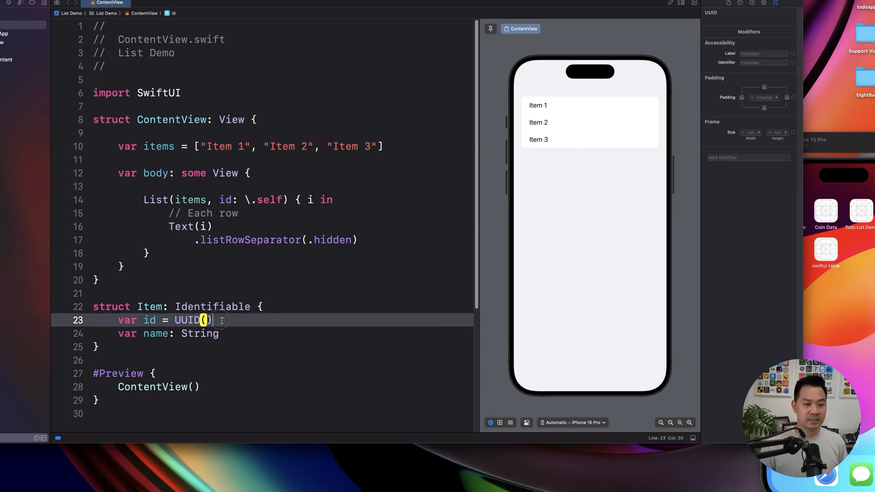
key("Backspace")
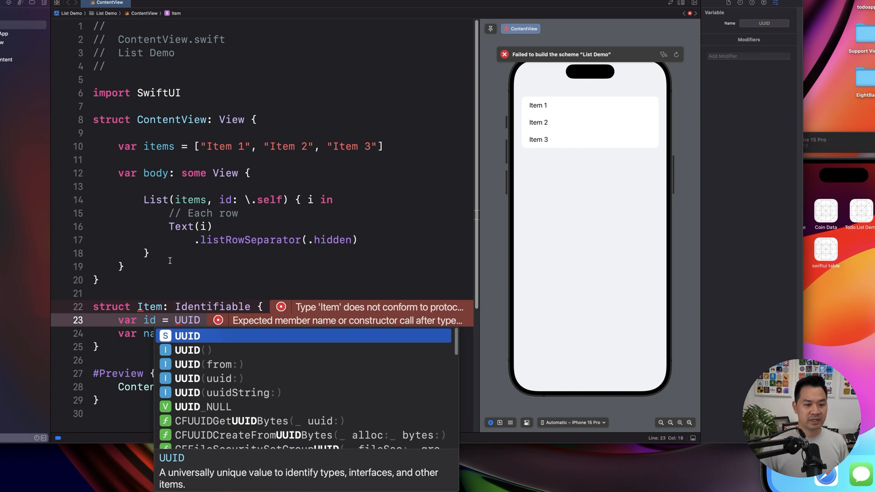
left_click(196, 350)
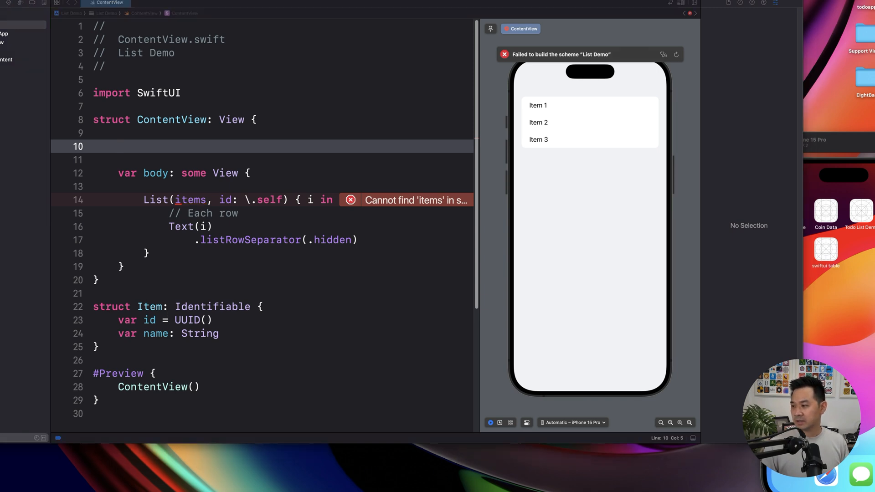
mouse_move(209, 159)
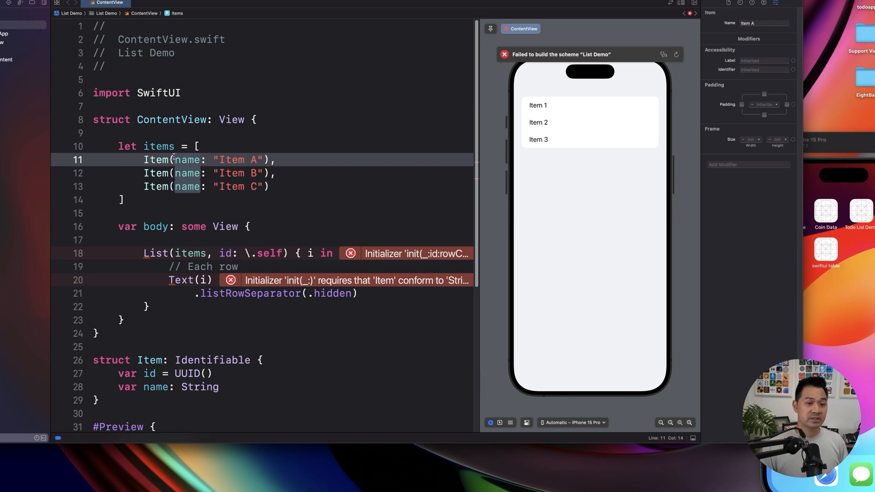
Use three Item values (Item A, B, C) as items and drop id: \.self from List.
left_click(146, 361)
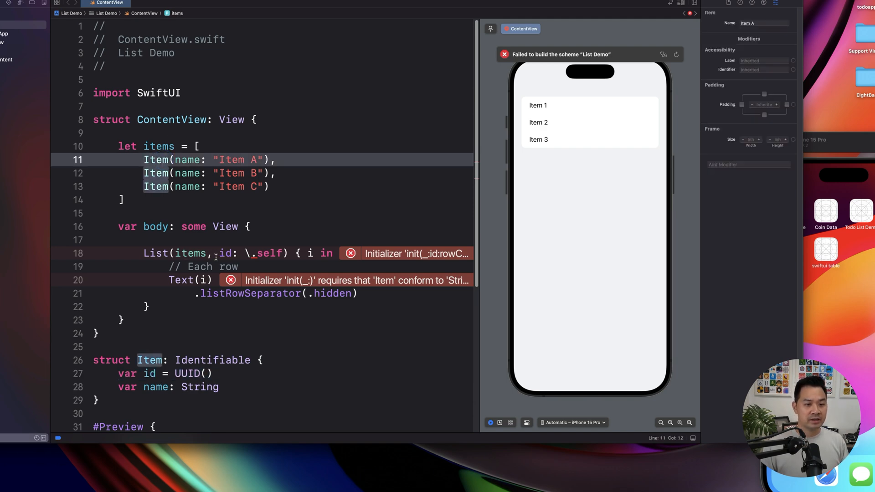
left_click_drag(210, 254, 279, 254)
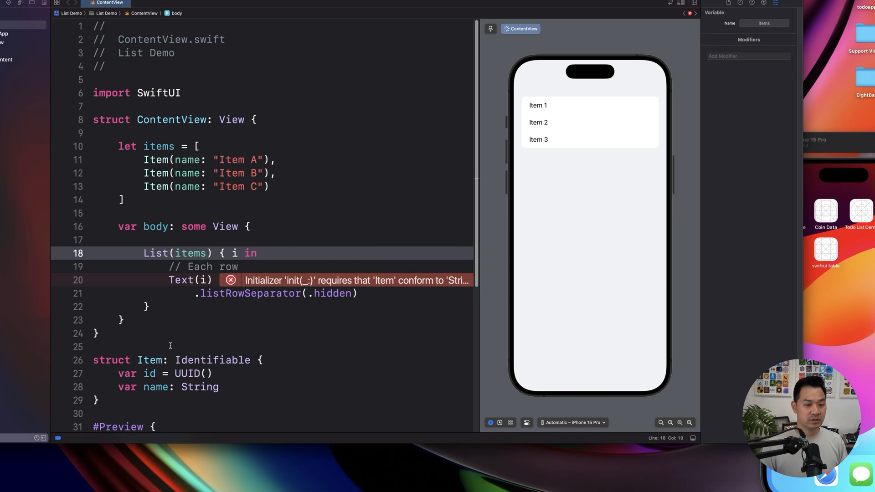
double_click(212, 360)
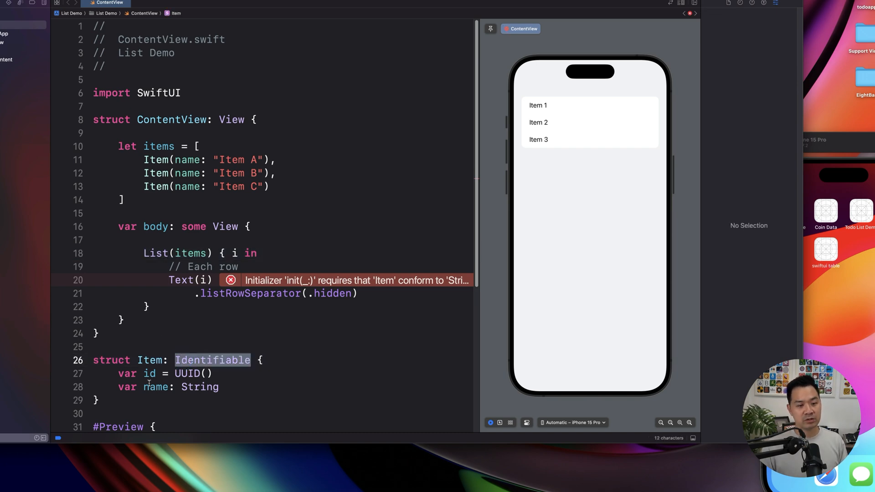
Change Text(i) to Text(i.name) so rows show Item A, Item B, Item C.
left_click(150, 374)
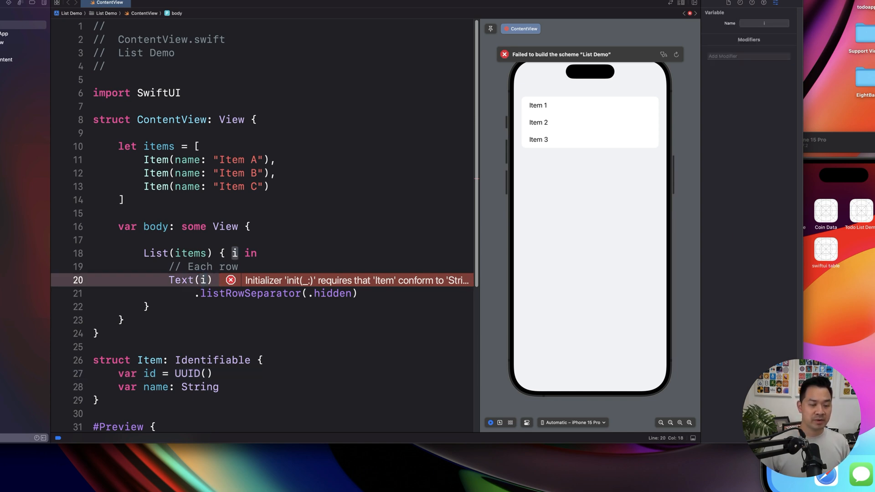
type(".name")
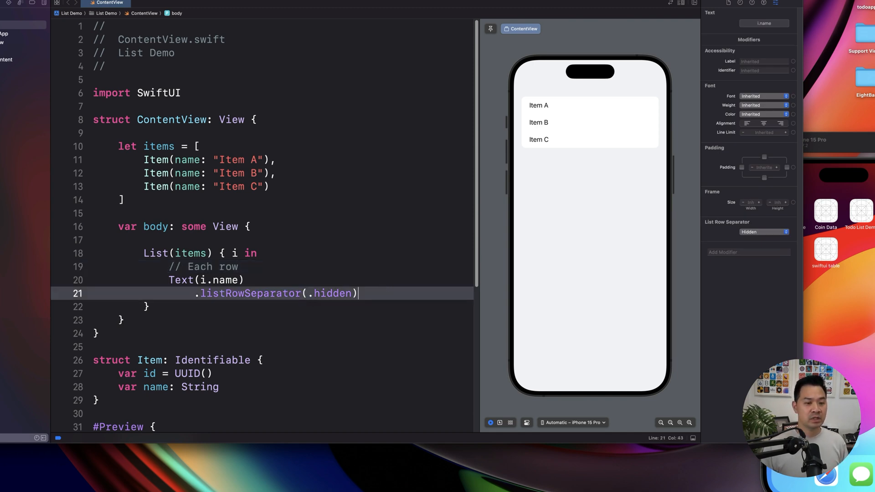
Add an empty .swipeActions(edge: .trailing) { } modifier to each row.
type(".swipeActions(")
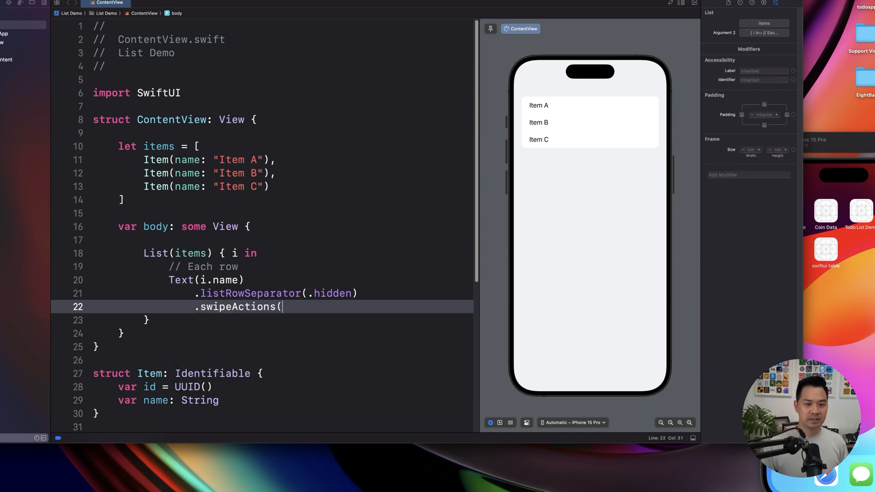
type("edi)")
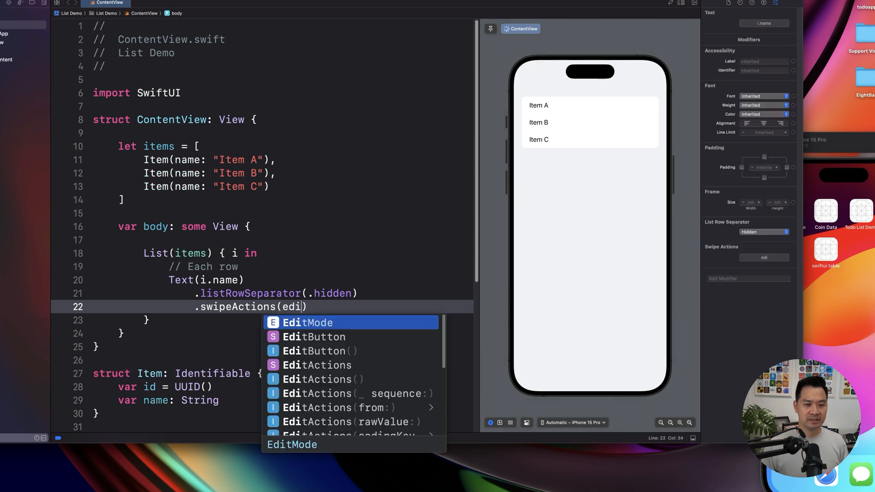
type("edge:.trailing")
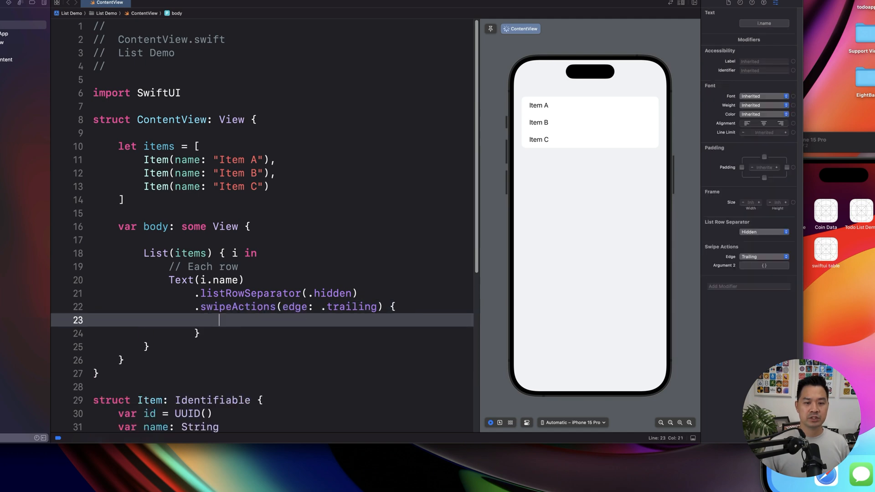
mouse_move(602, 138)
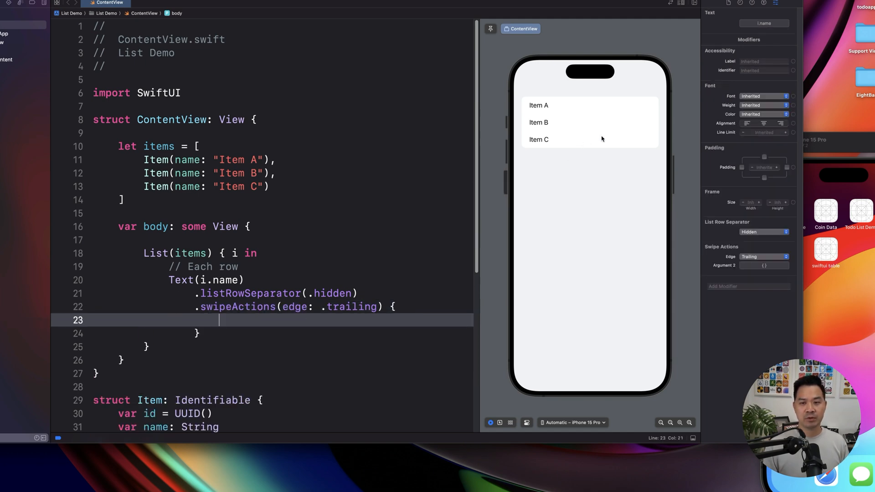
mouse_move(619, 145)
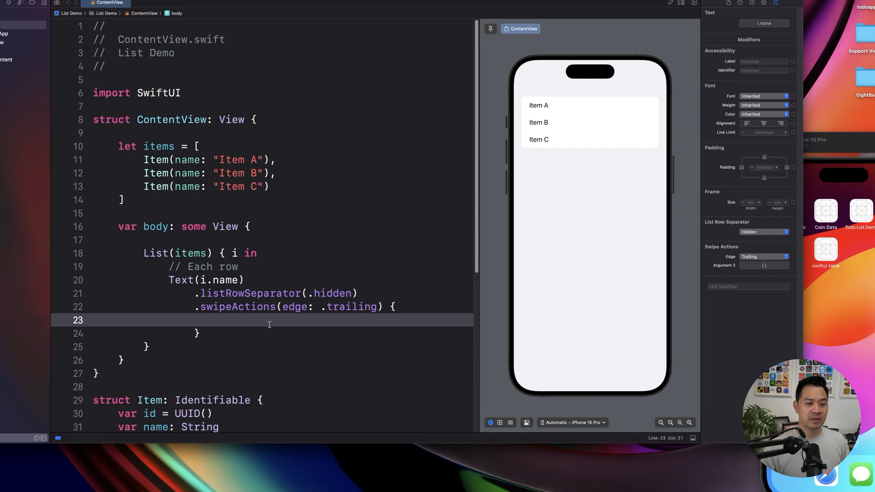
Add Button("Edit") { // ToDo } inside the trailing swipe actions.
type("Button(\"Edit\") {")
type("//")
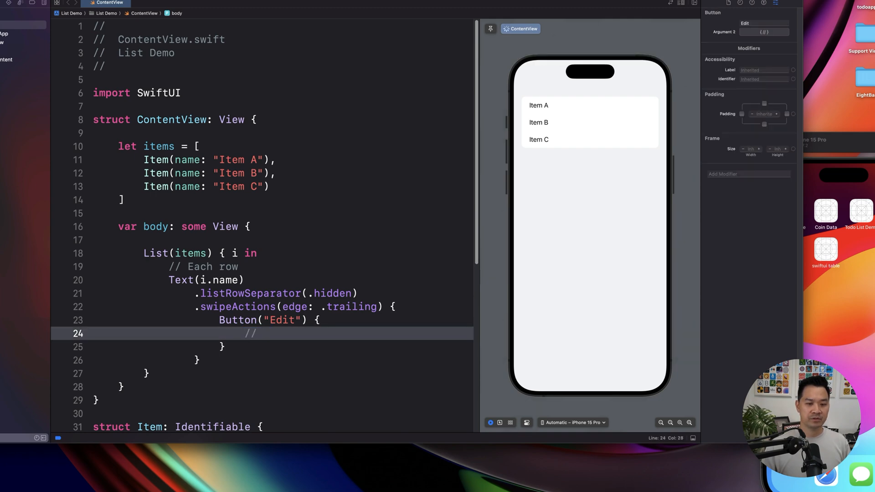
type("TOd")
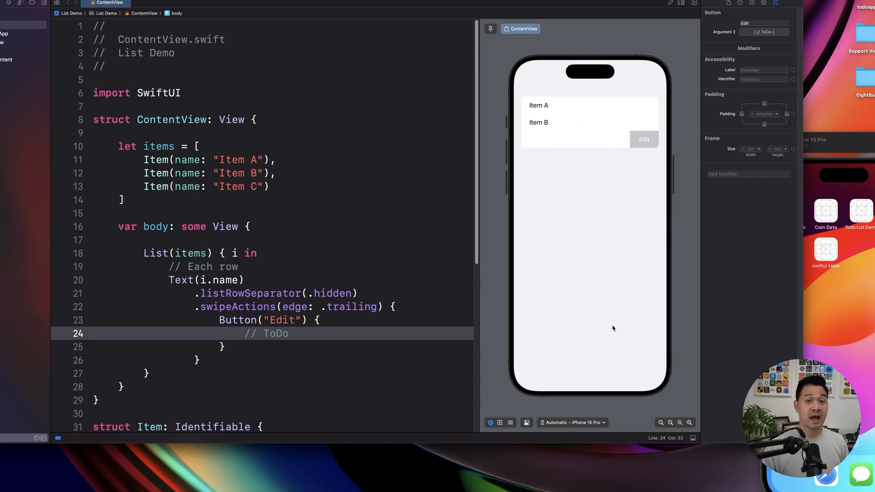
mouse_move(597, 129)
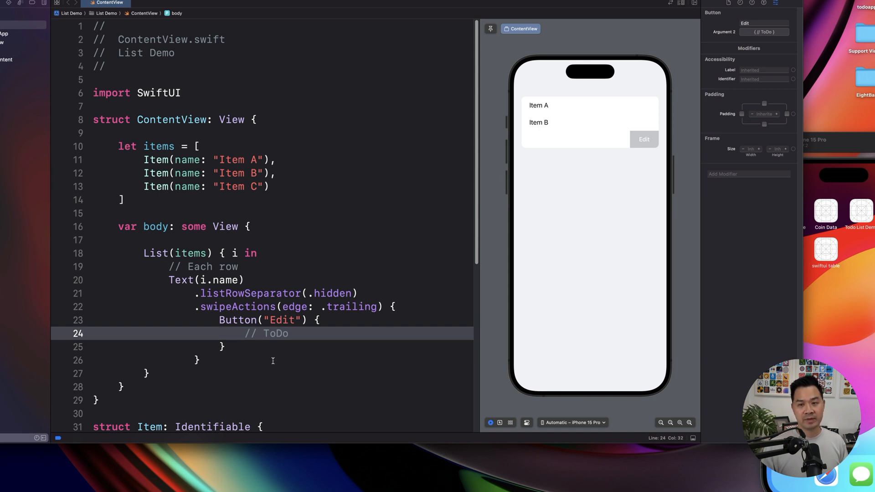
mouse_move(290, 441)
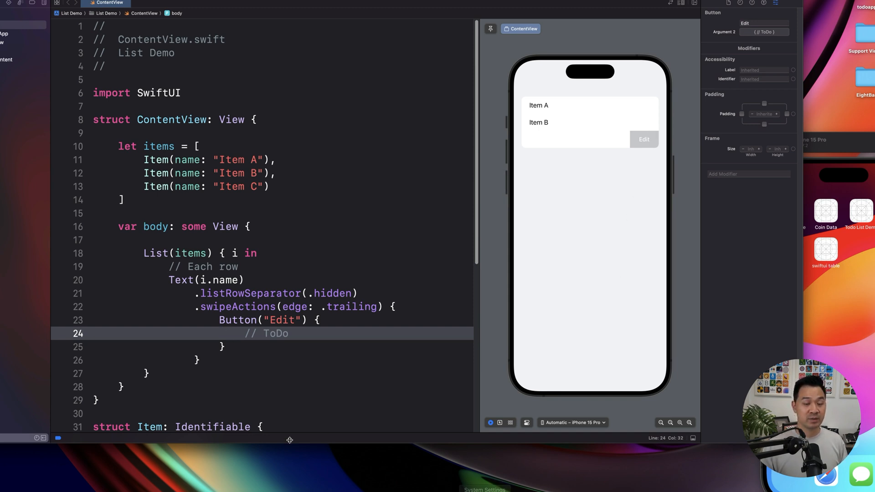
Replace the Edit button with Button(action: {}, label: { Image(systemName: "pein") }).
left_click(220, 320)
type("B")
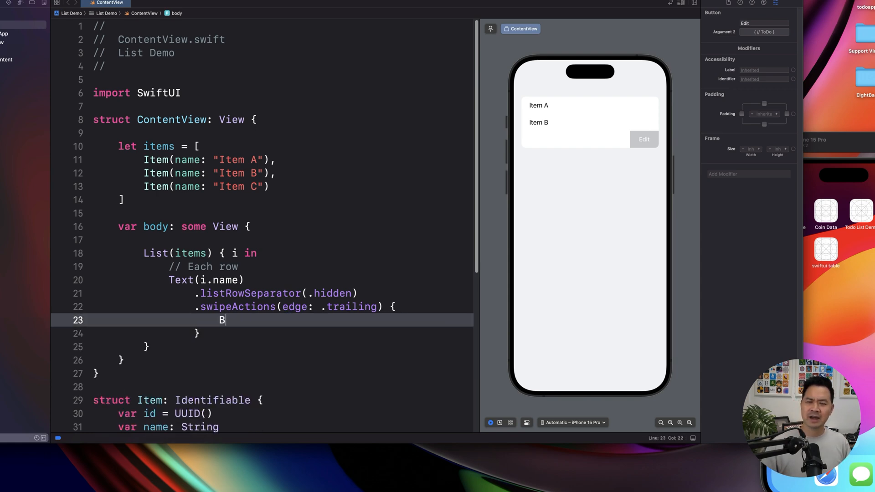
type("utton")
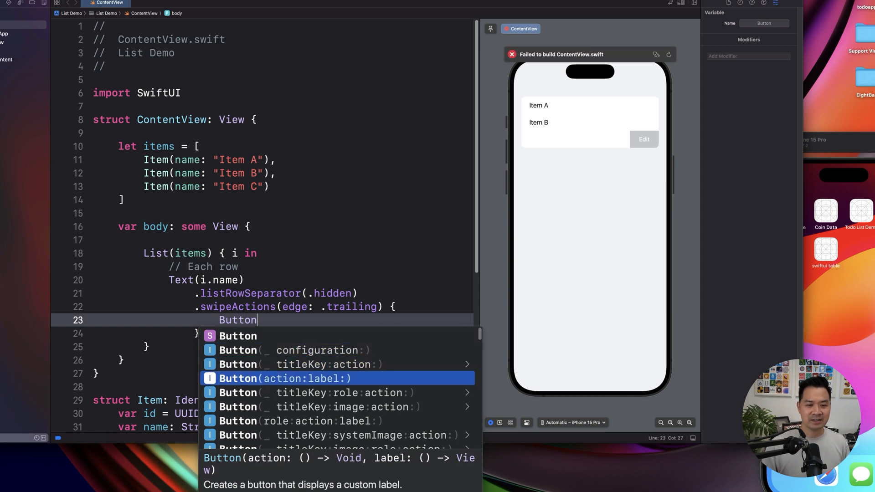
left_click(285, 378)
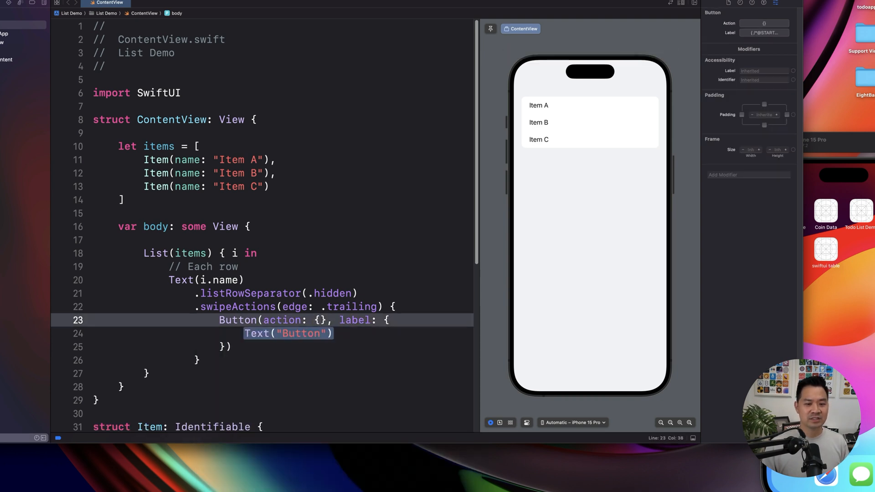
type("Image(s")
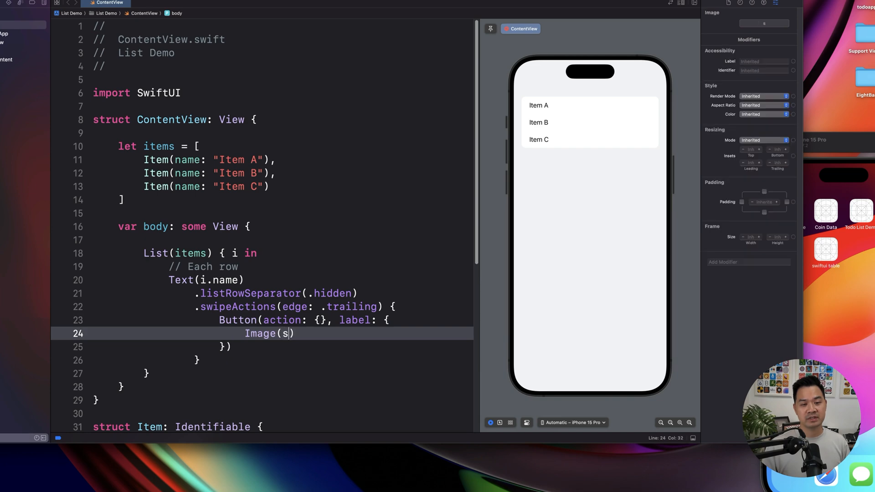
type("ystemName: \"\"")
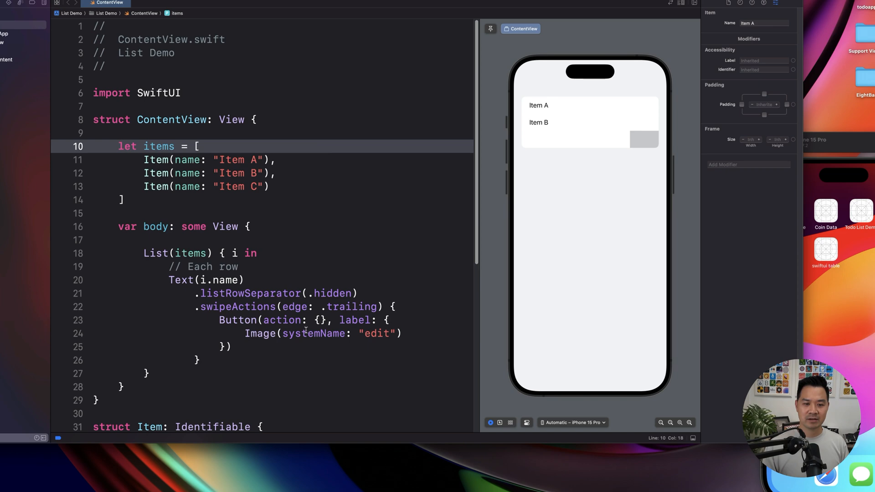
mouse_move(380, 334)
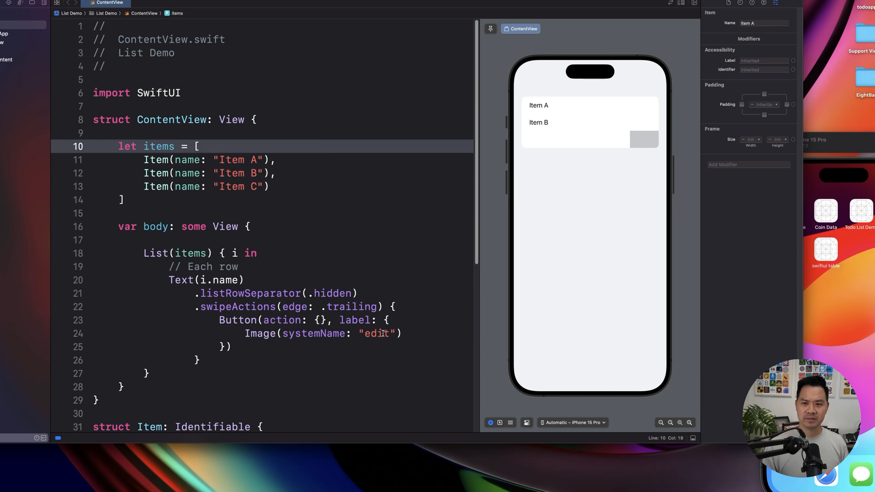
type("pein")
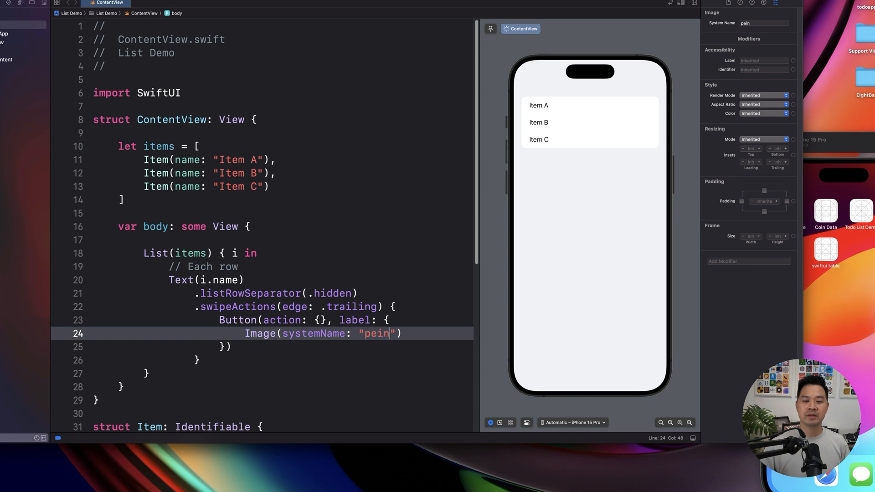